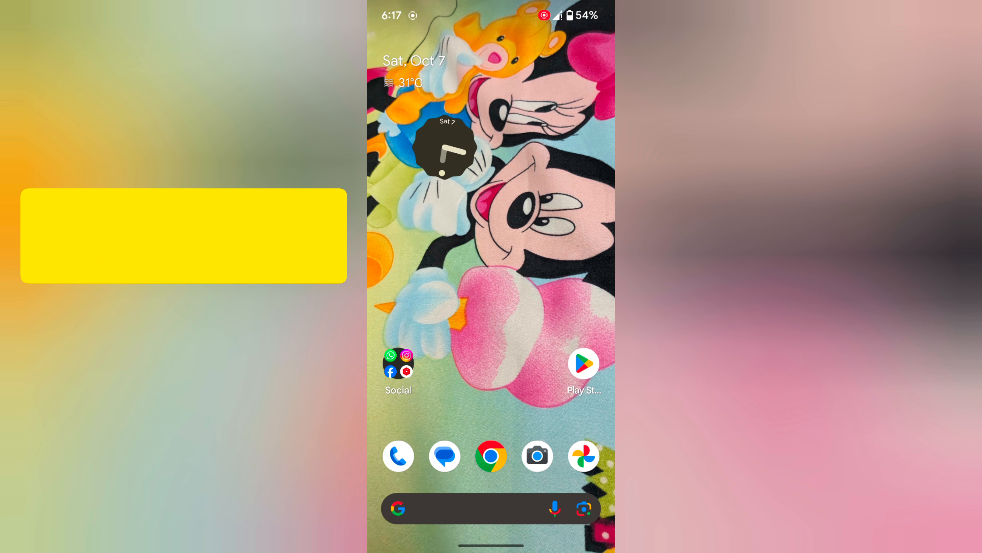
Bring up the recent apps overview from the home screen.
left_click(583, 363)
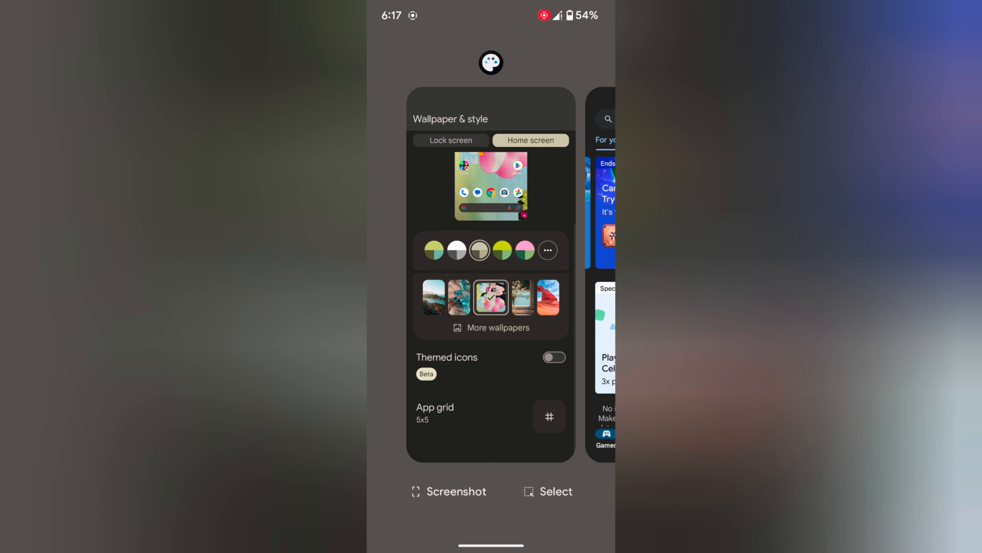
Capture a screenshot from the Recents overview, then launch the Settings app.
left_click(448, 490)
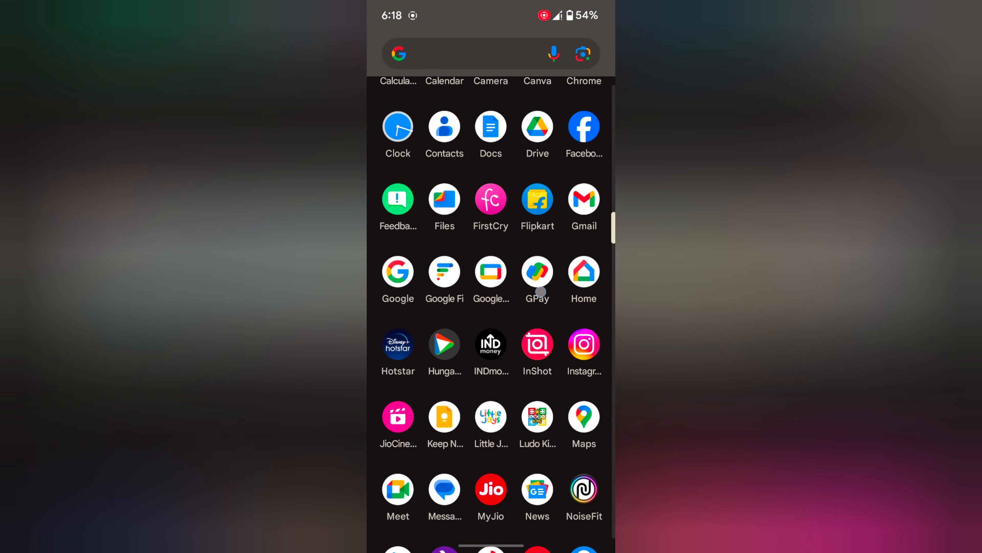
left_click(491, 279)
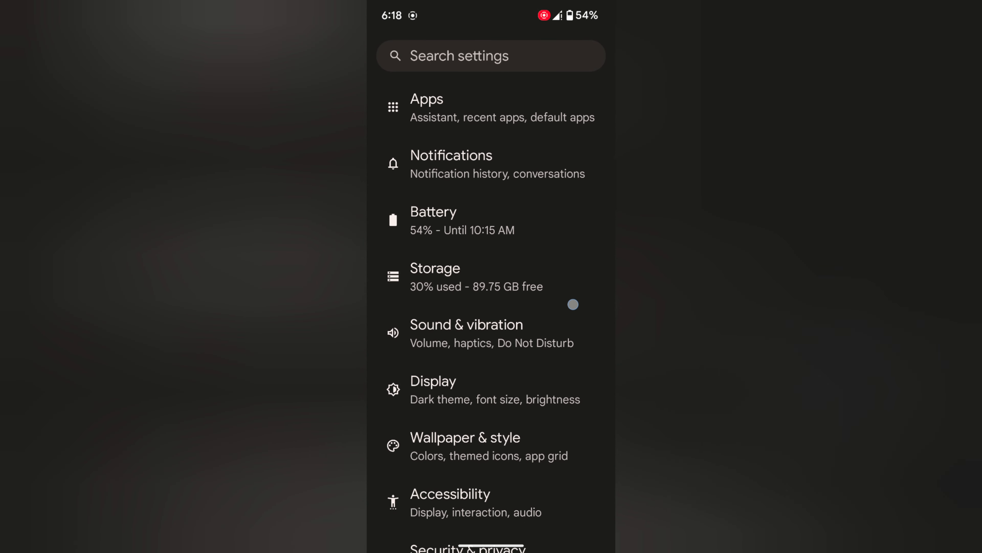
Navigate through System > Gestures to the Quick Tap to start actions page with Use Quick Tap on.
scroll("down", 3)
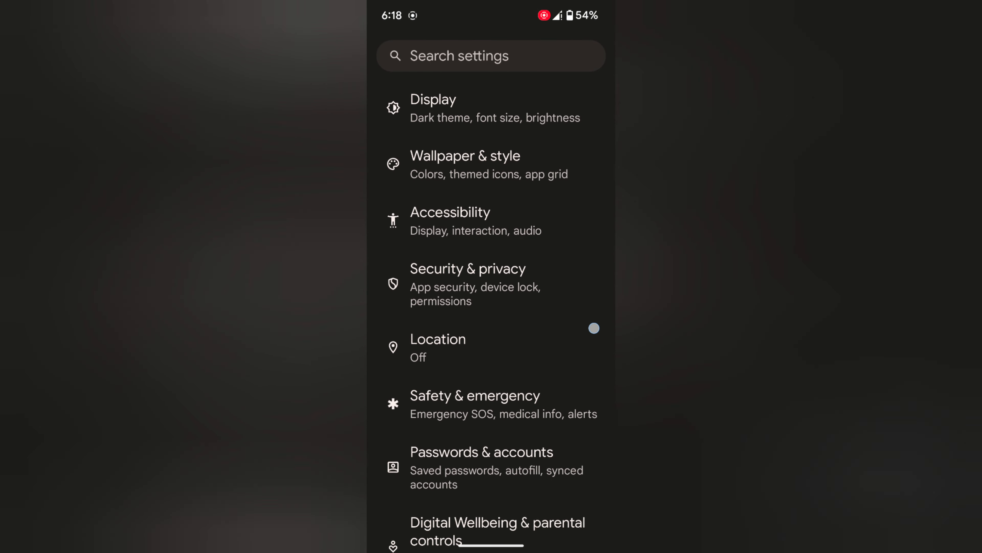
scroll("down", 3)
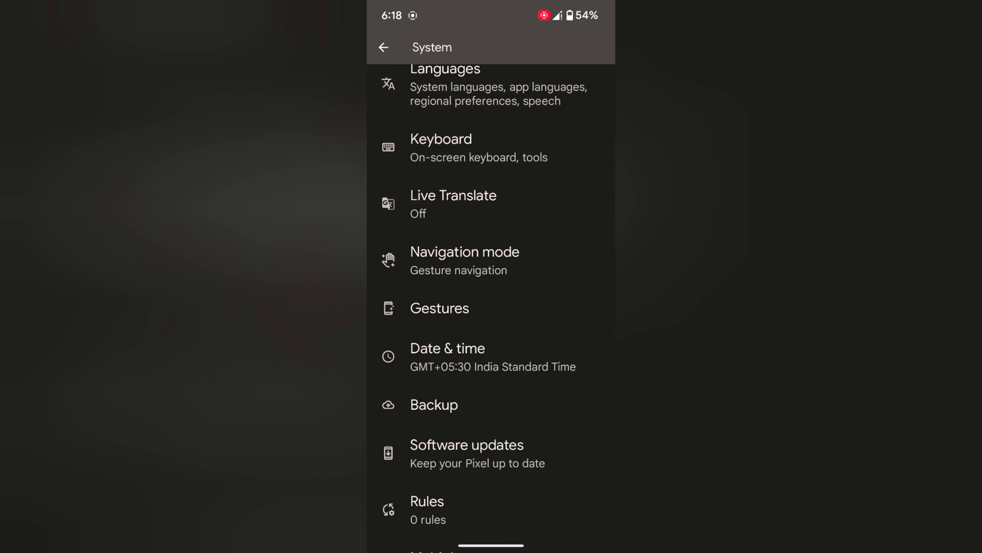
left_click(439, 308)
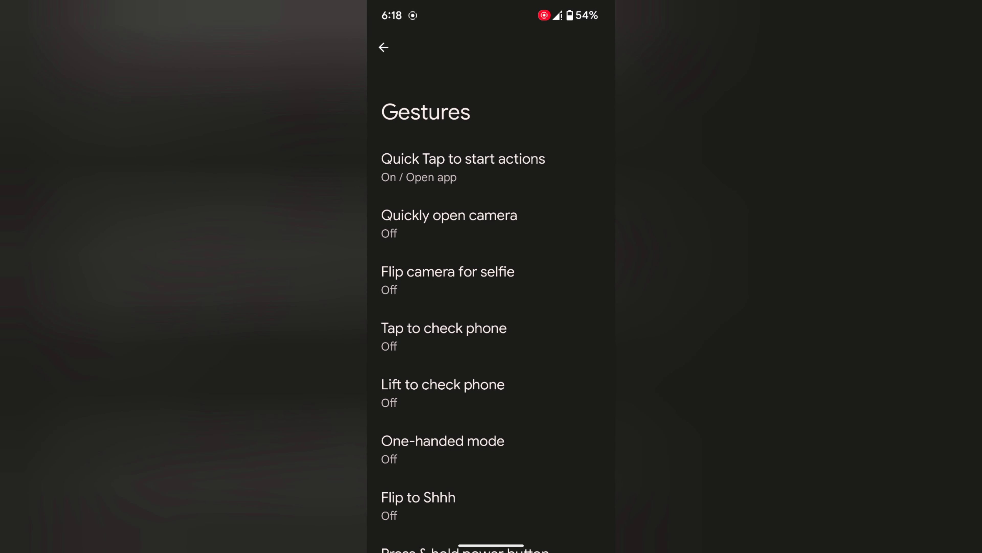
left_click(463, 168)
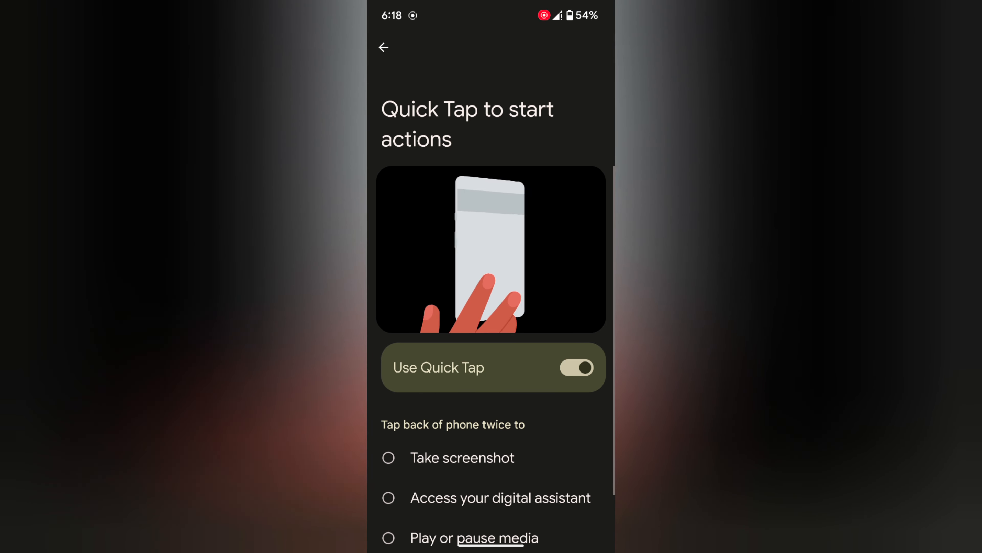